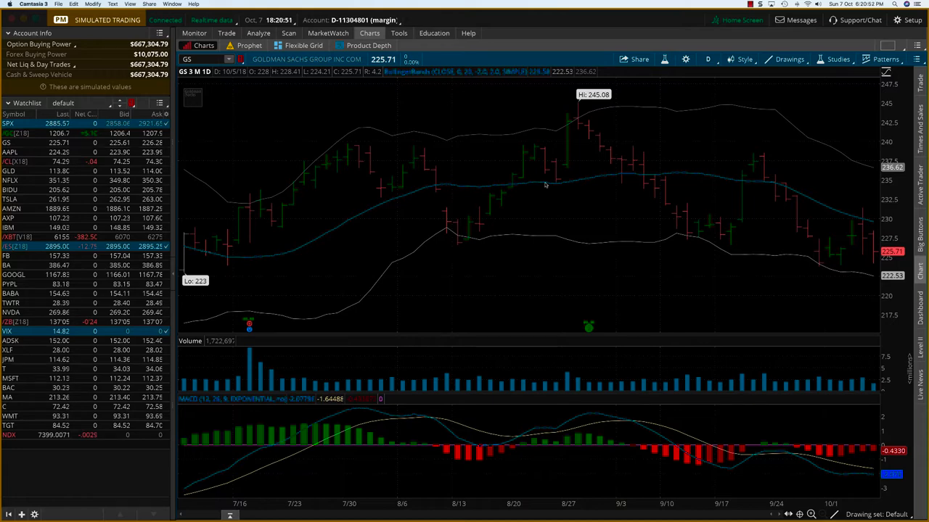
Load the /ES E-mini S&P 500 futures into the chart from the watchlist.
click(9, 246)
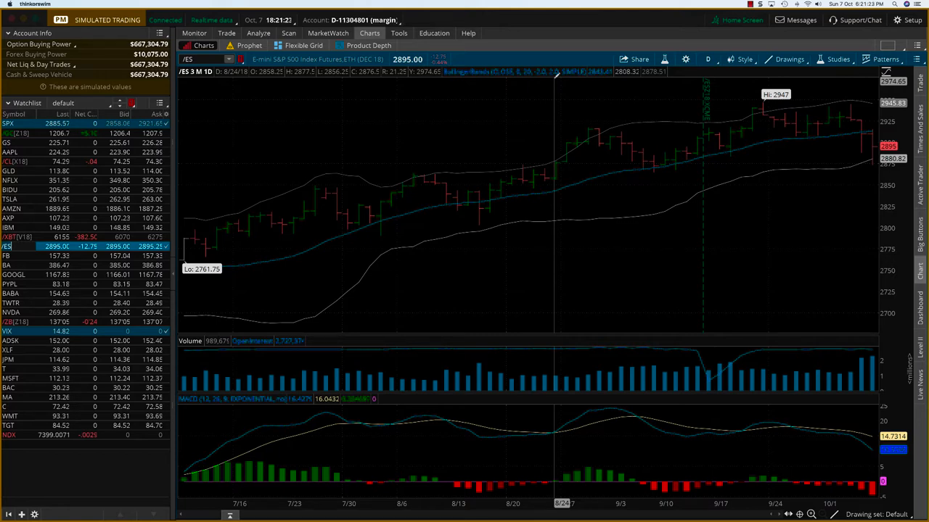
mouse_move(565, 89)
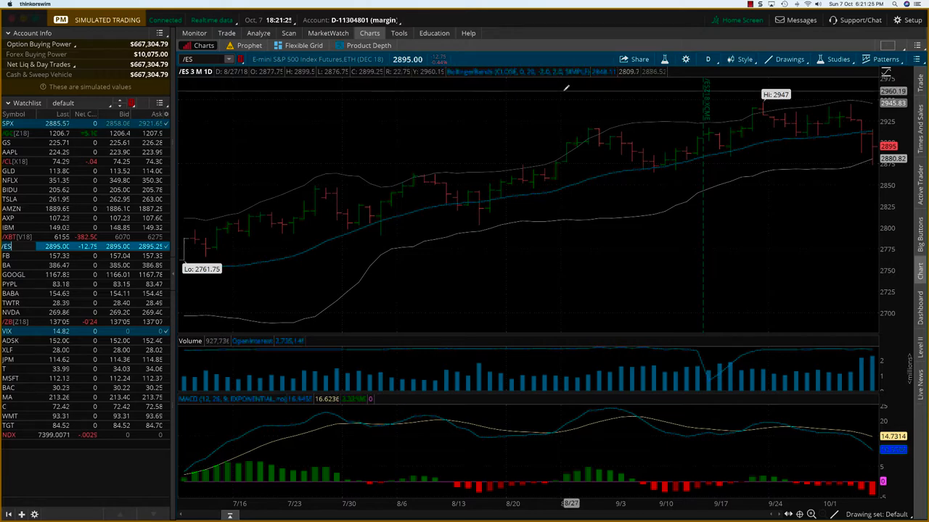
mouse_move(783, 119)
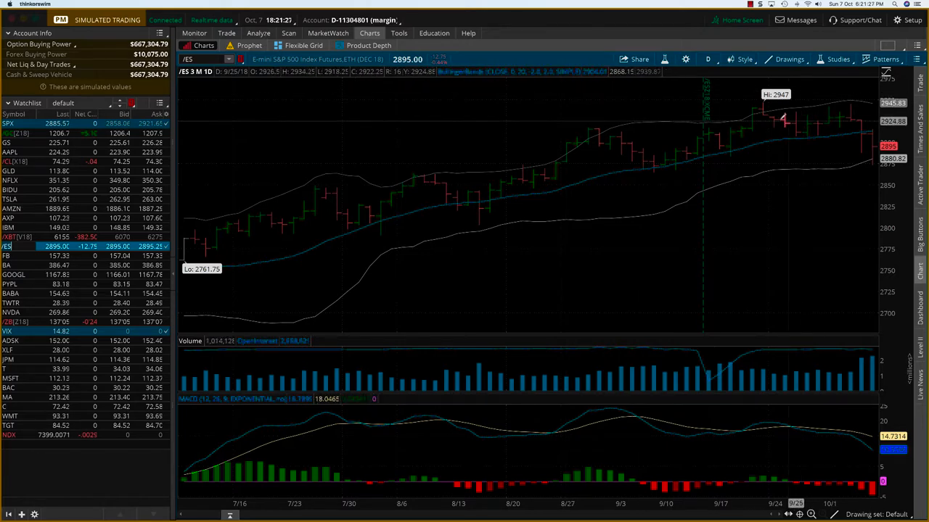
mouse_move(366, 212)
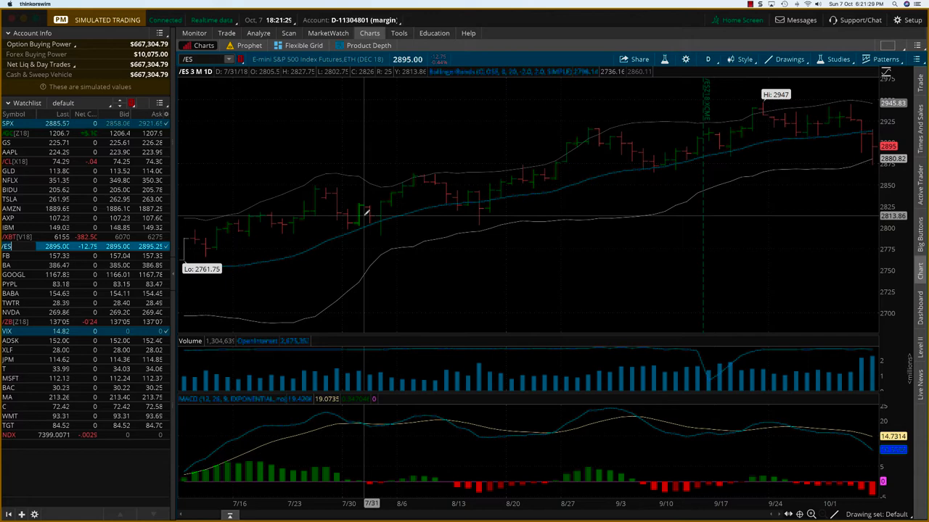
mouse_move(856, 129)
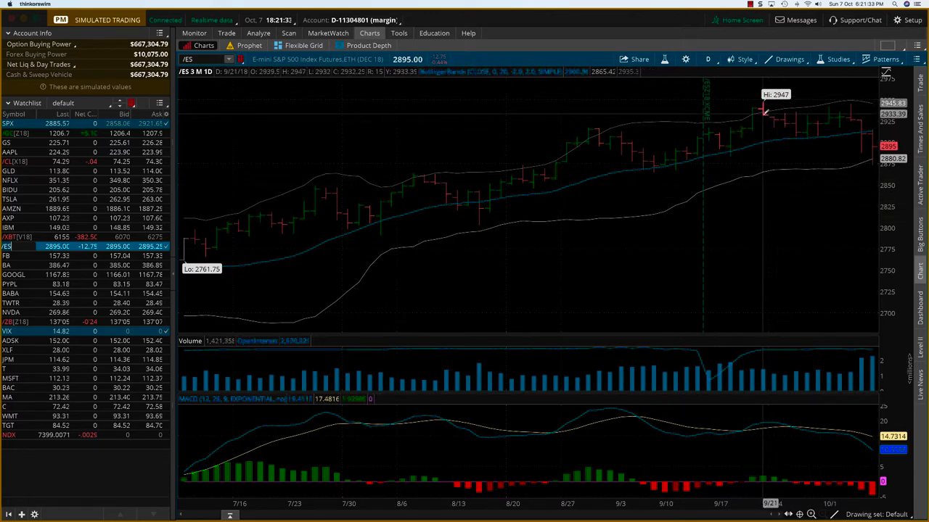
mouse_move(824, 113)
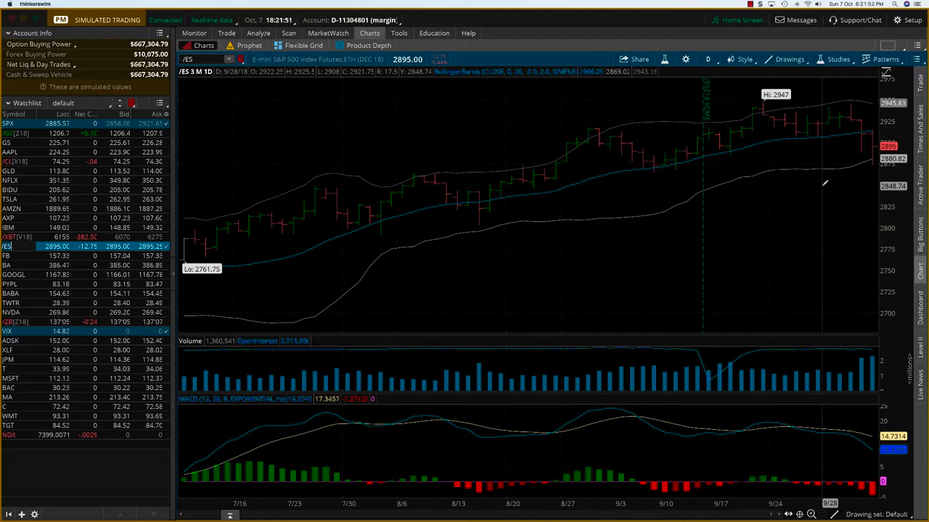
mouse_move(853, 113)
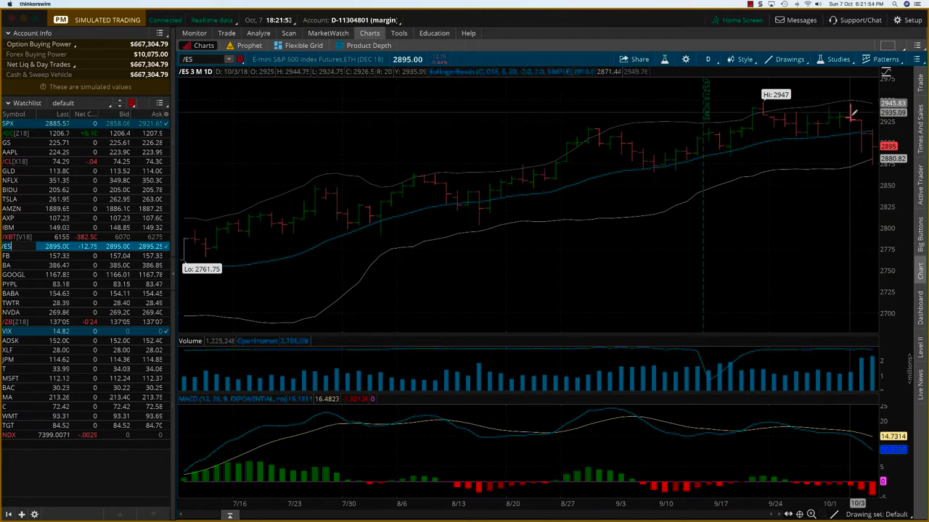
mouse_move(853, 182)
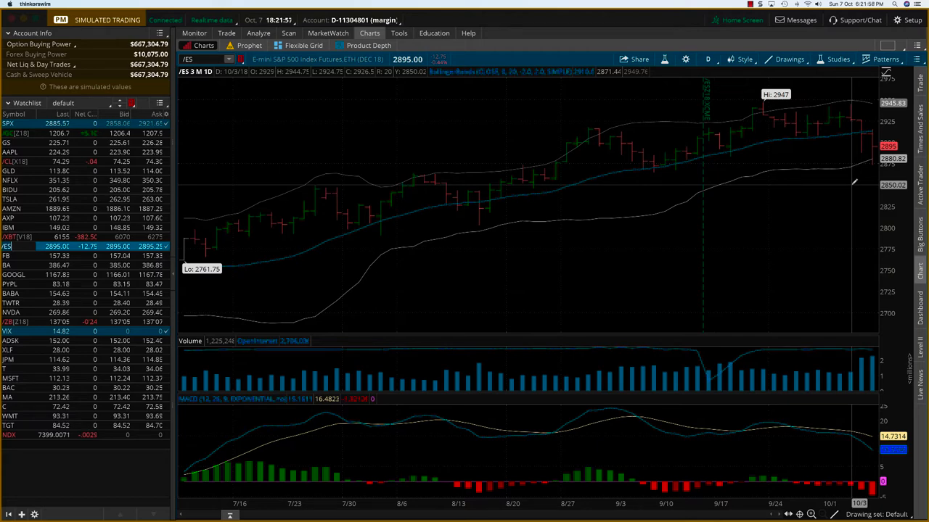
mouse_move(841, 130)
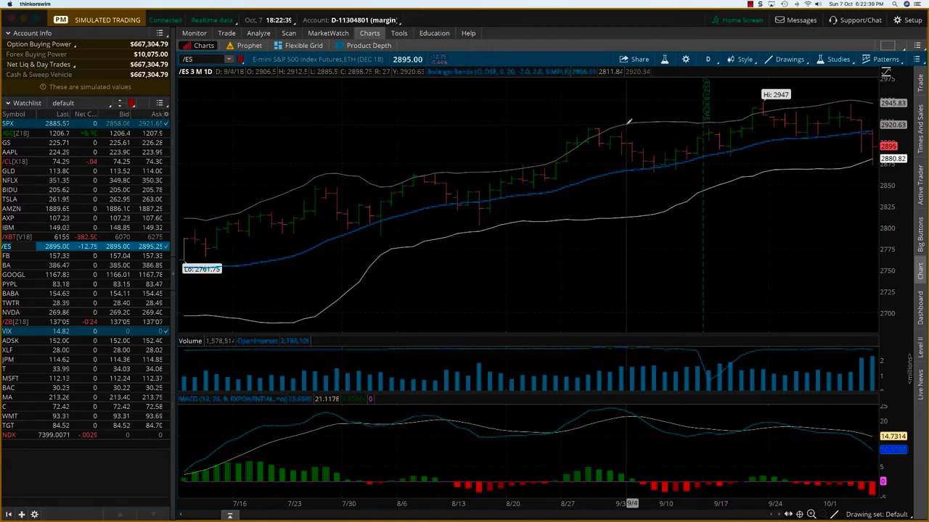
mouse_move(856, 119)
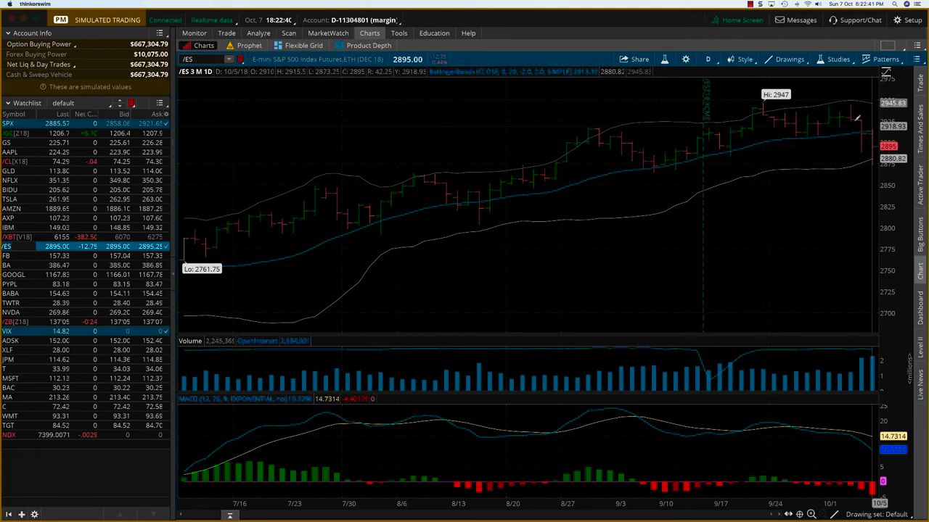
mouse_move(776, 122)
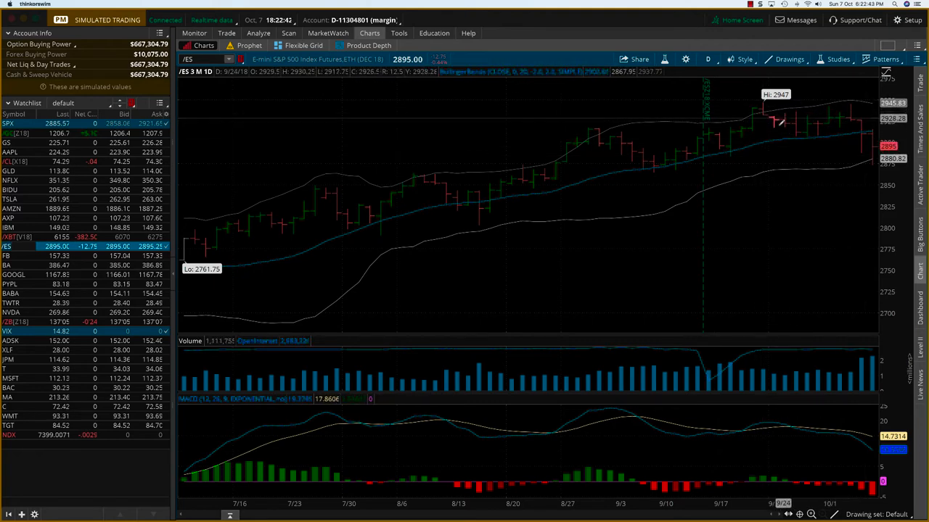
mouse_move(863, 131)
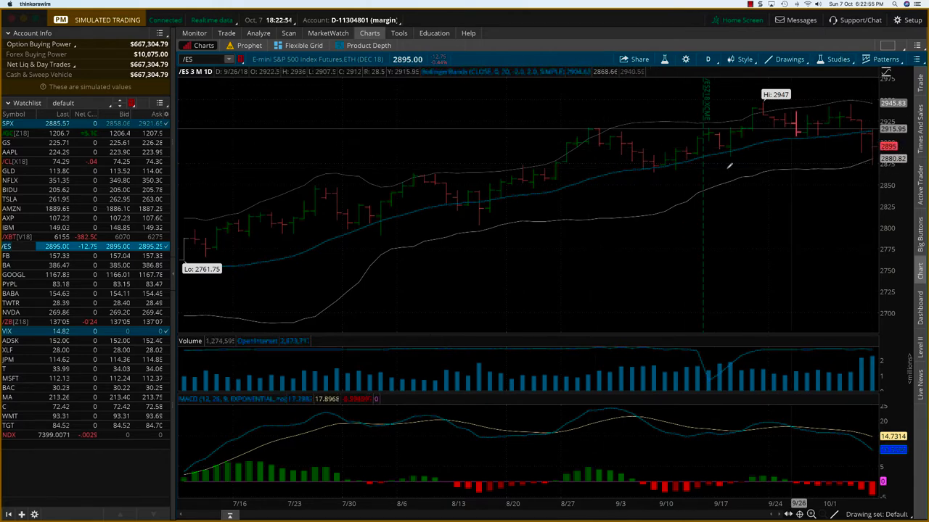
mouse_move(646, 189)
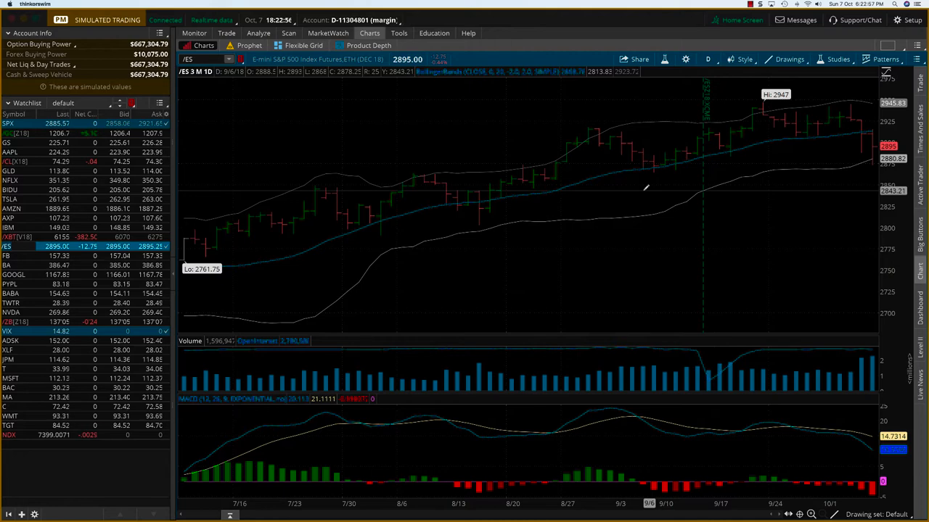
mouse_move(867, 154)
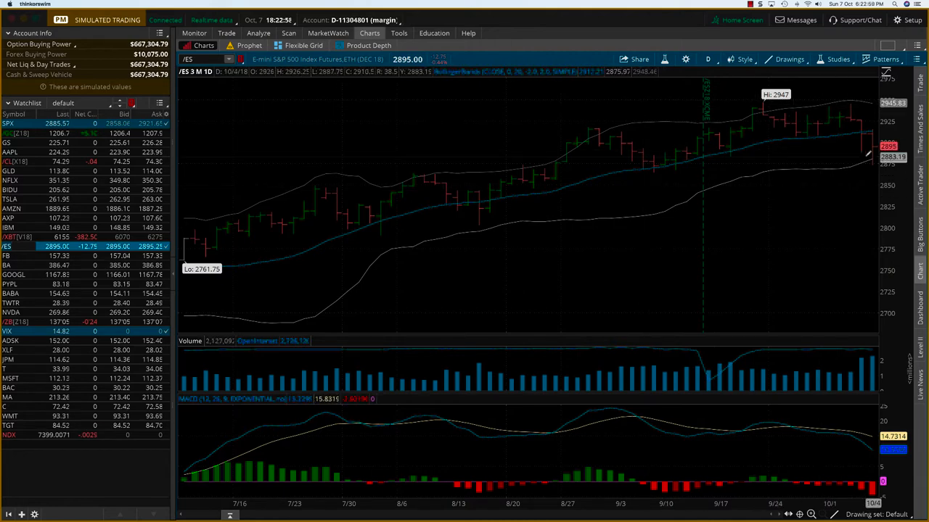
mouse_move(798, 138)
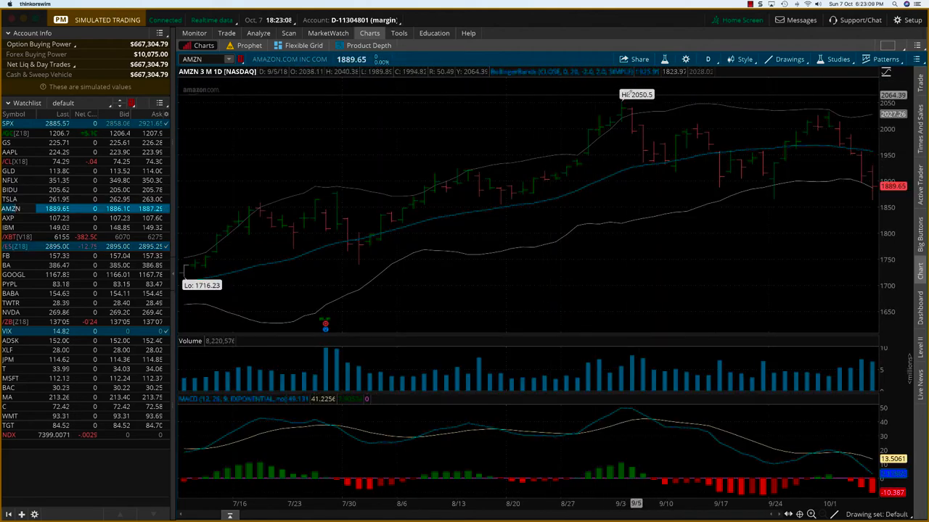
mouse_move(749, 145)
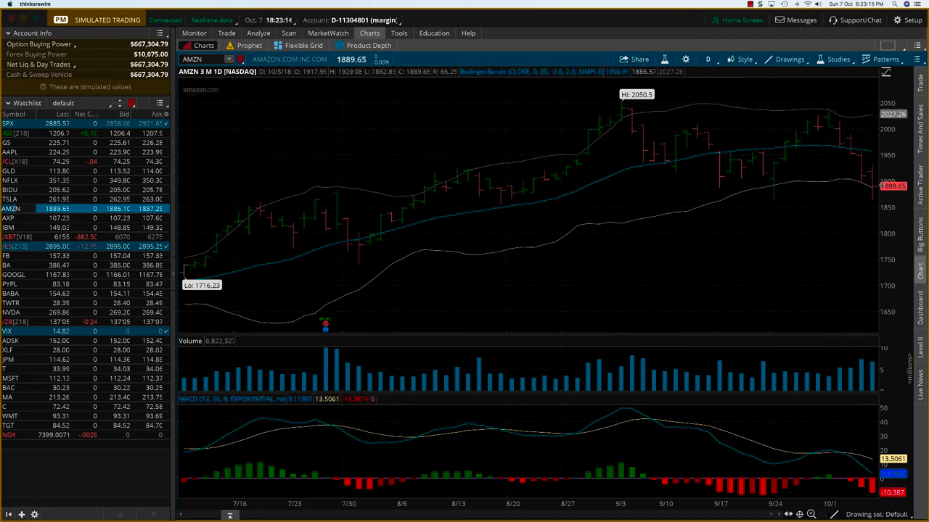
mouse_move(477, 128)
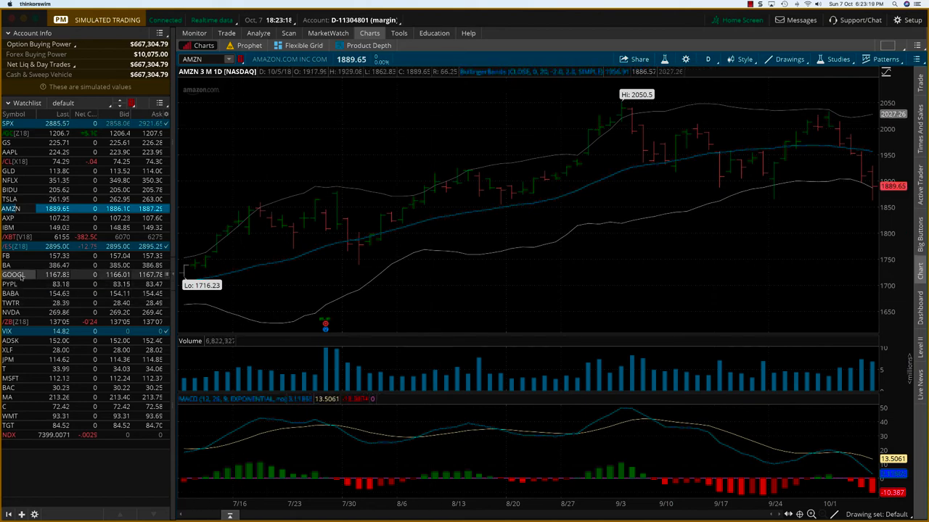
Load GOOGL (Alphabet) into the chart from the watchlist, replacing Amazon.
click(12, 274)
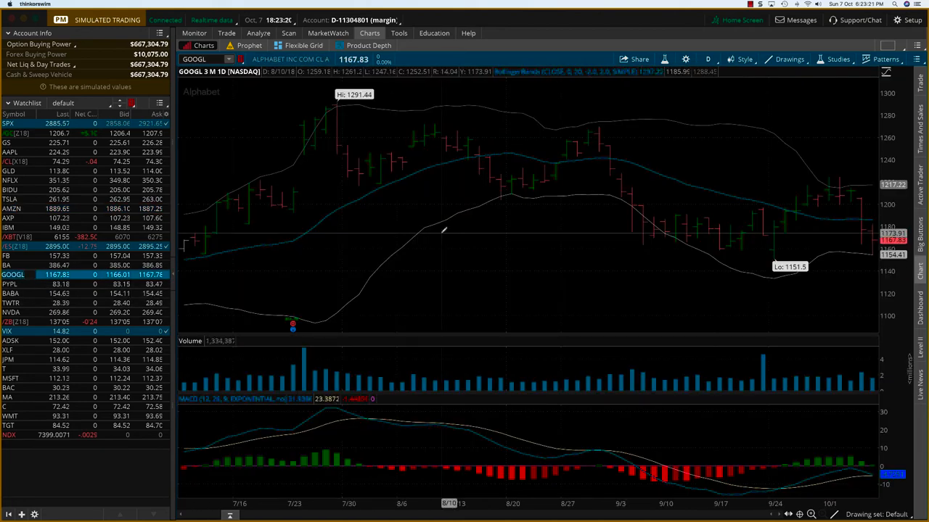